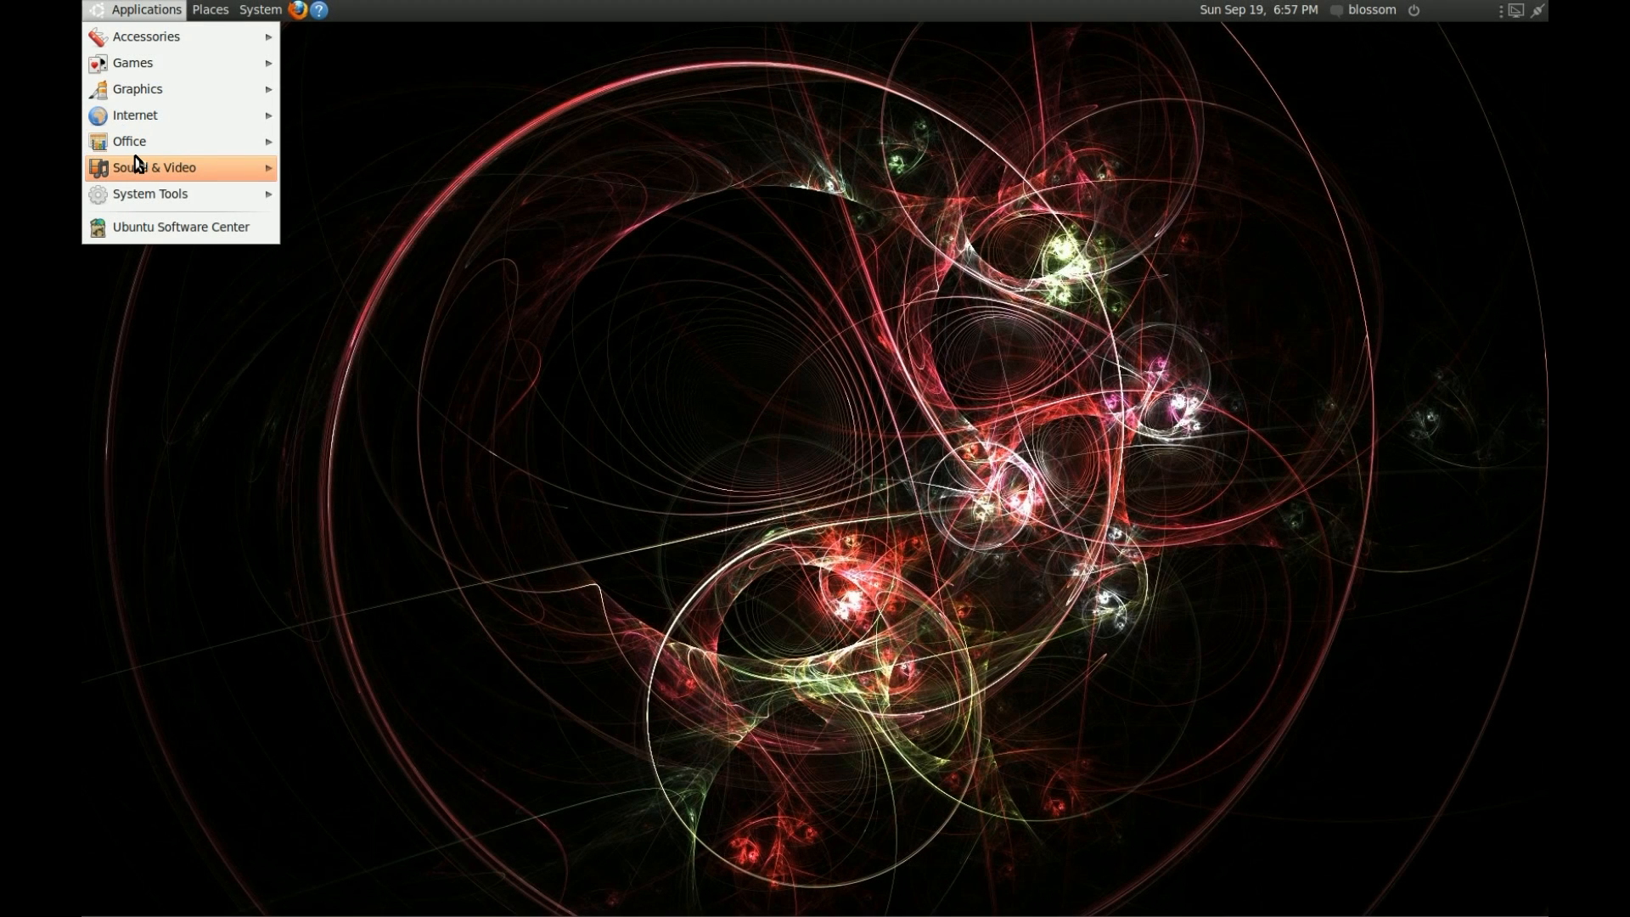
mouse_move(152, 167)
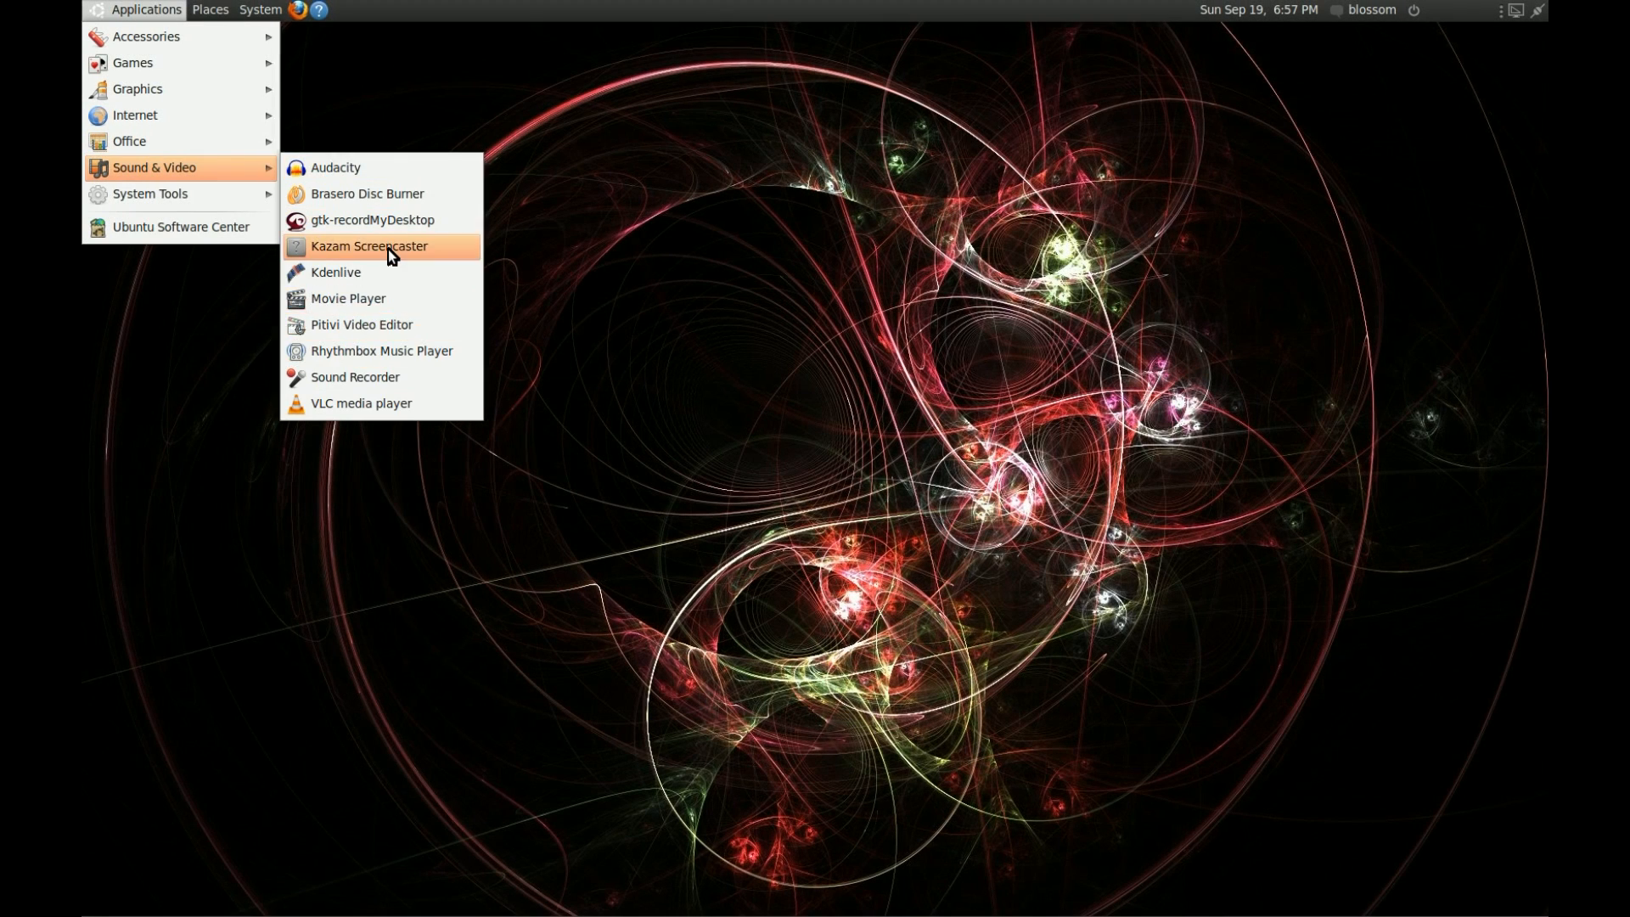
Launch Kazam, set Record Video from to All Screens, and begin recording
left_click(370, 246)
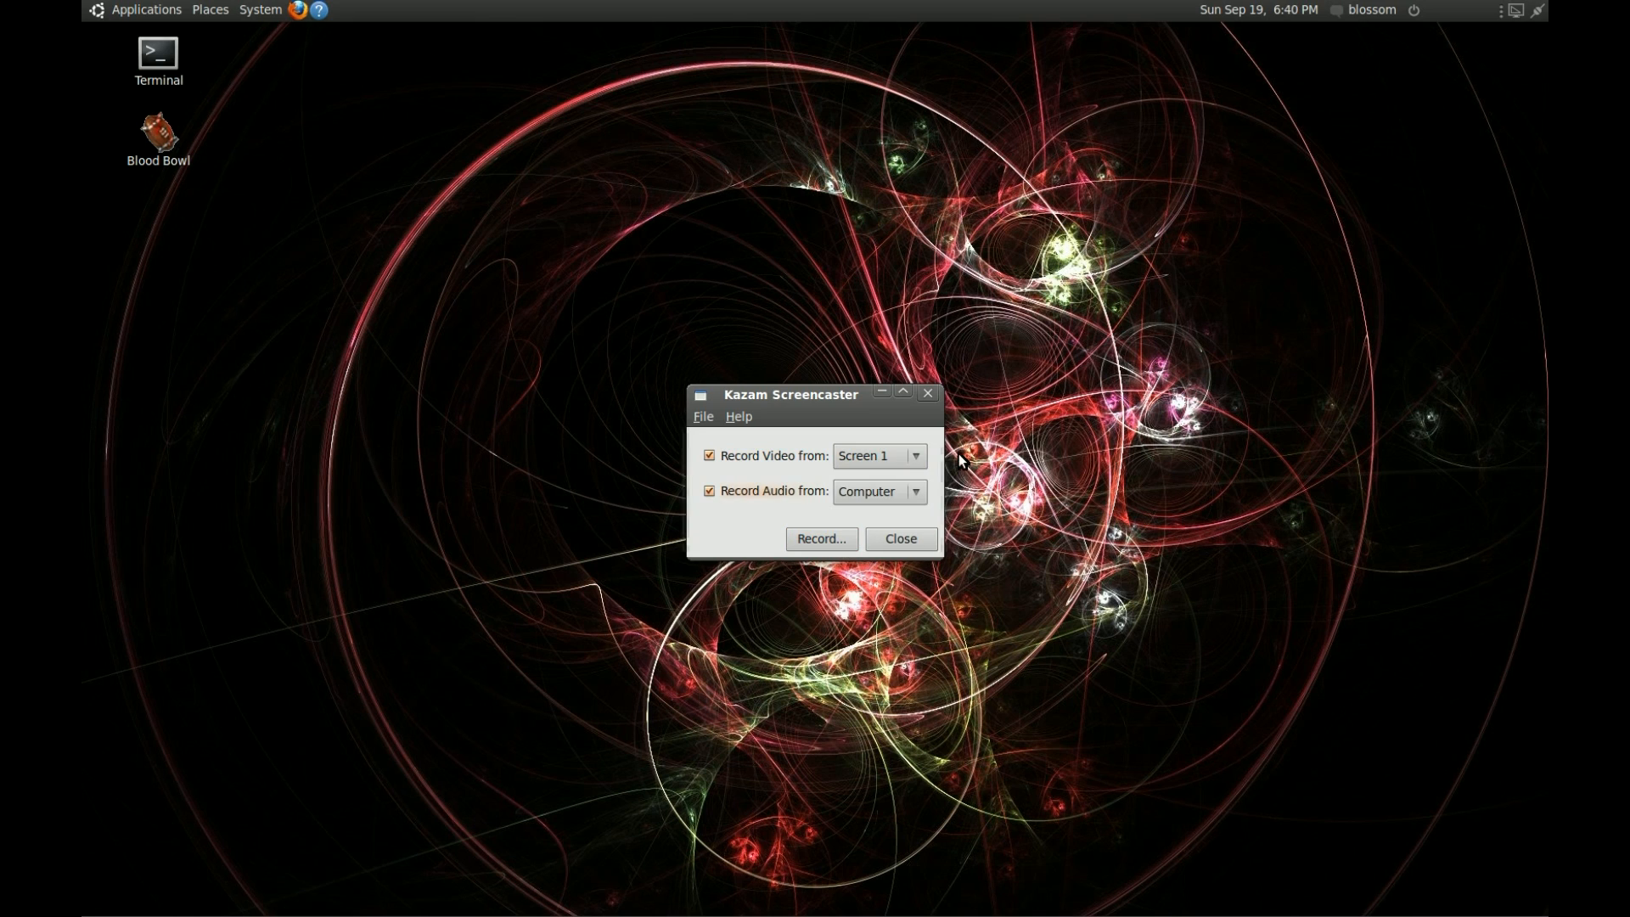
left_click(879, 455)
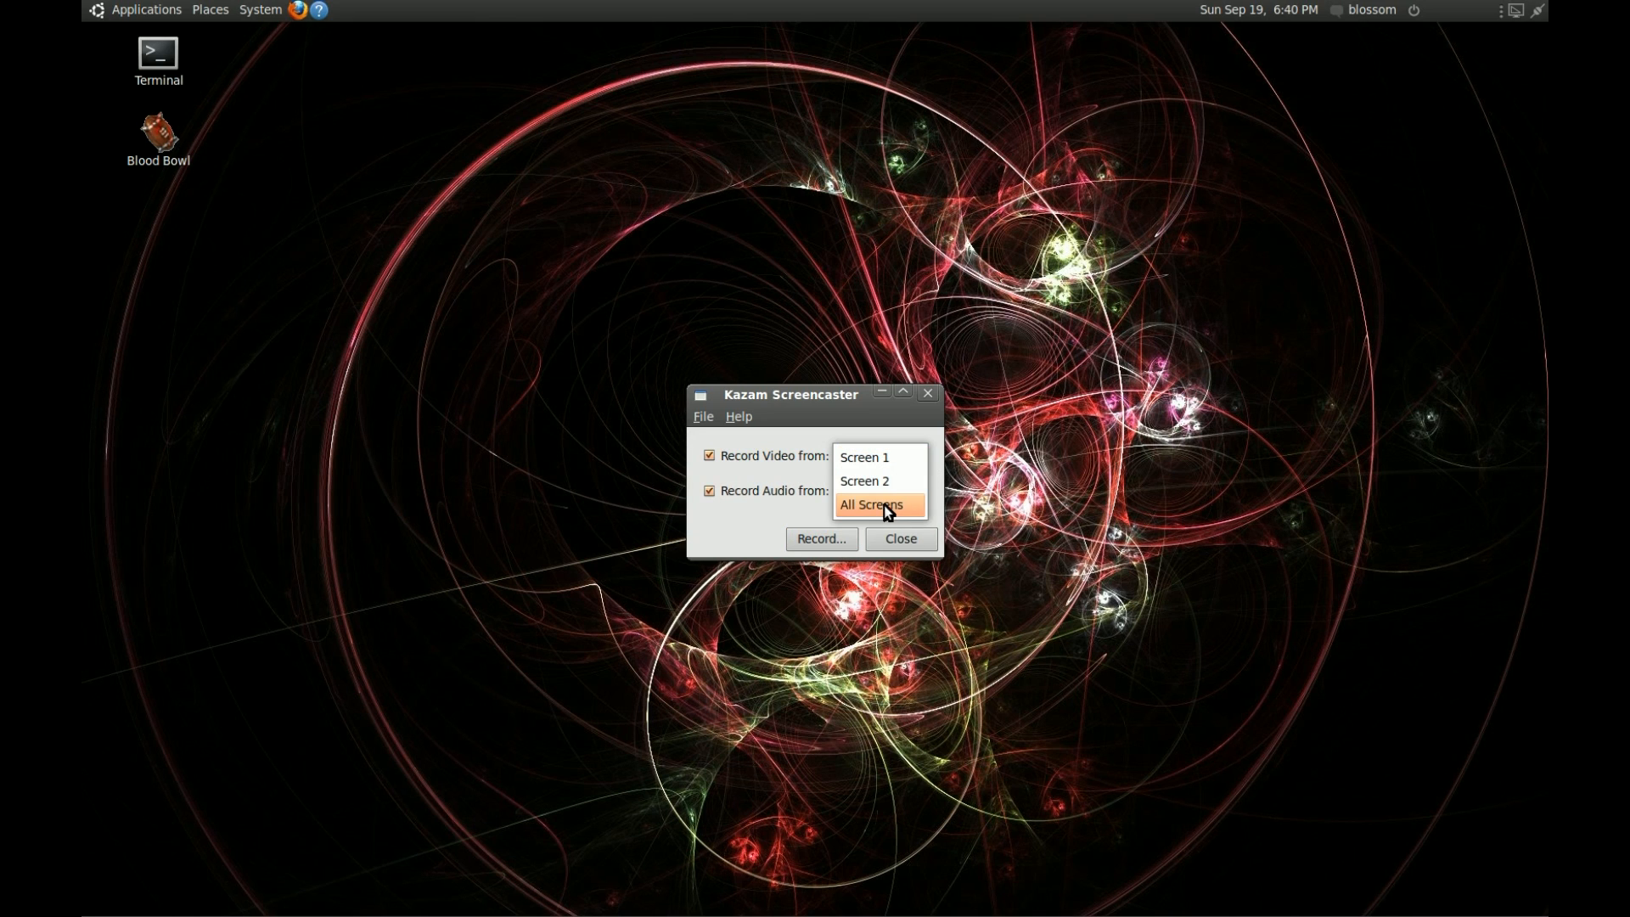
left_click(879, 504)
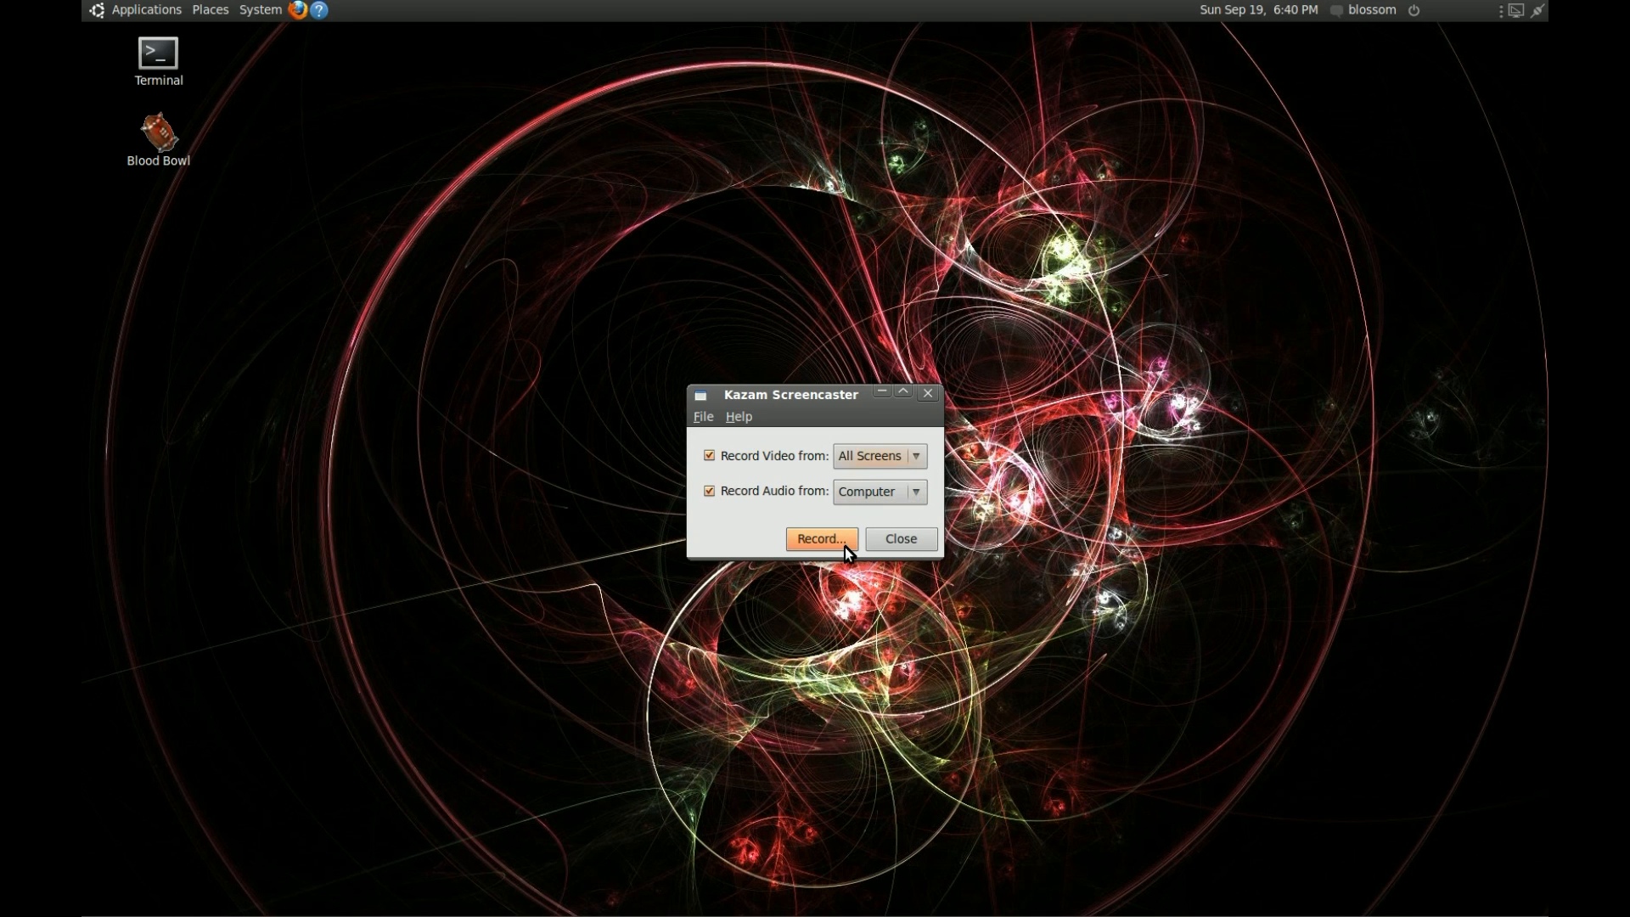
left_click(822, 538)
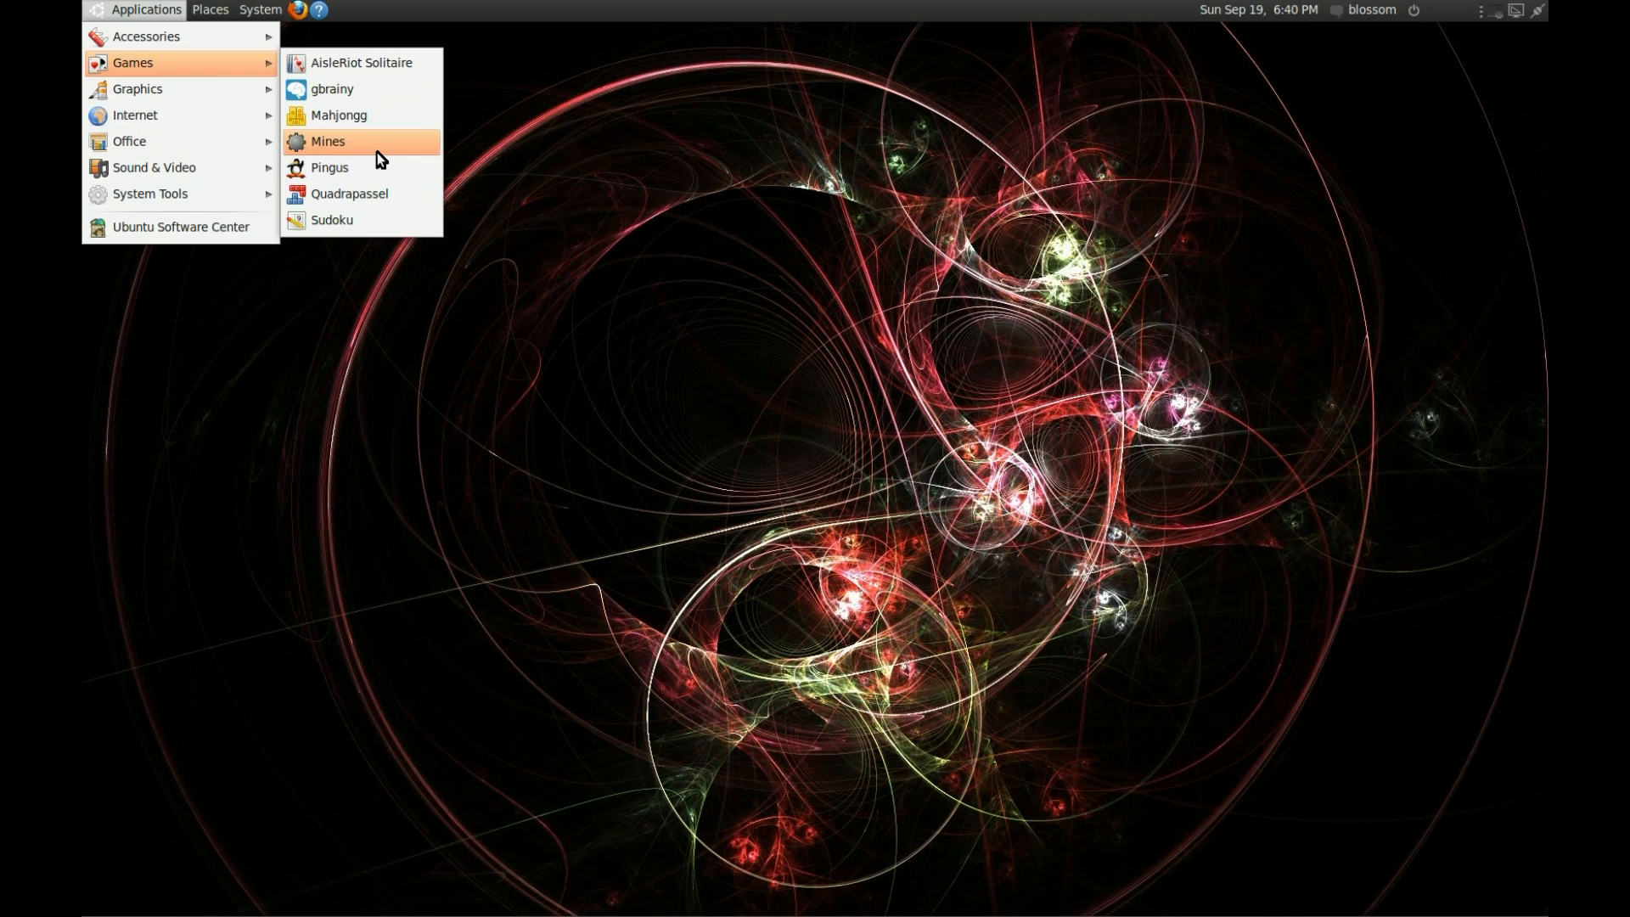
Launch Pingus from the Games menu and enter Story mode to show The Journey Begins
left_click(330, 166)
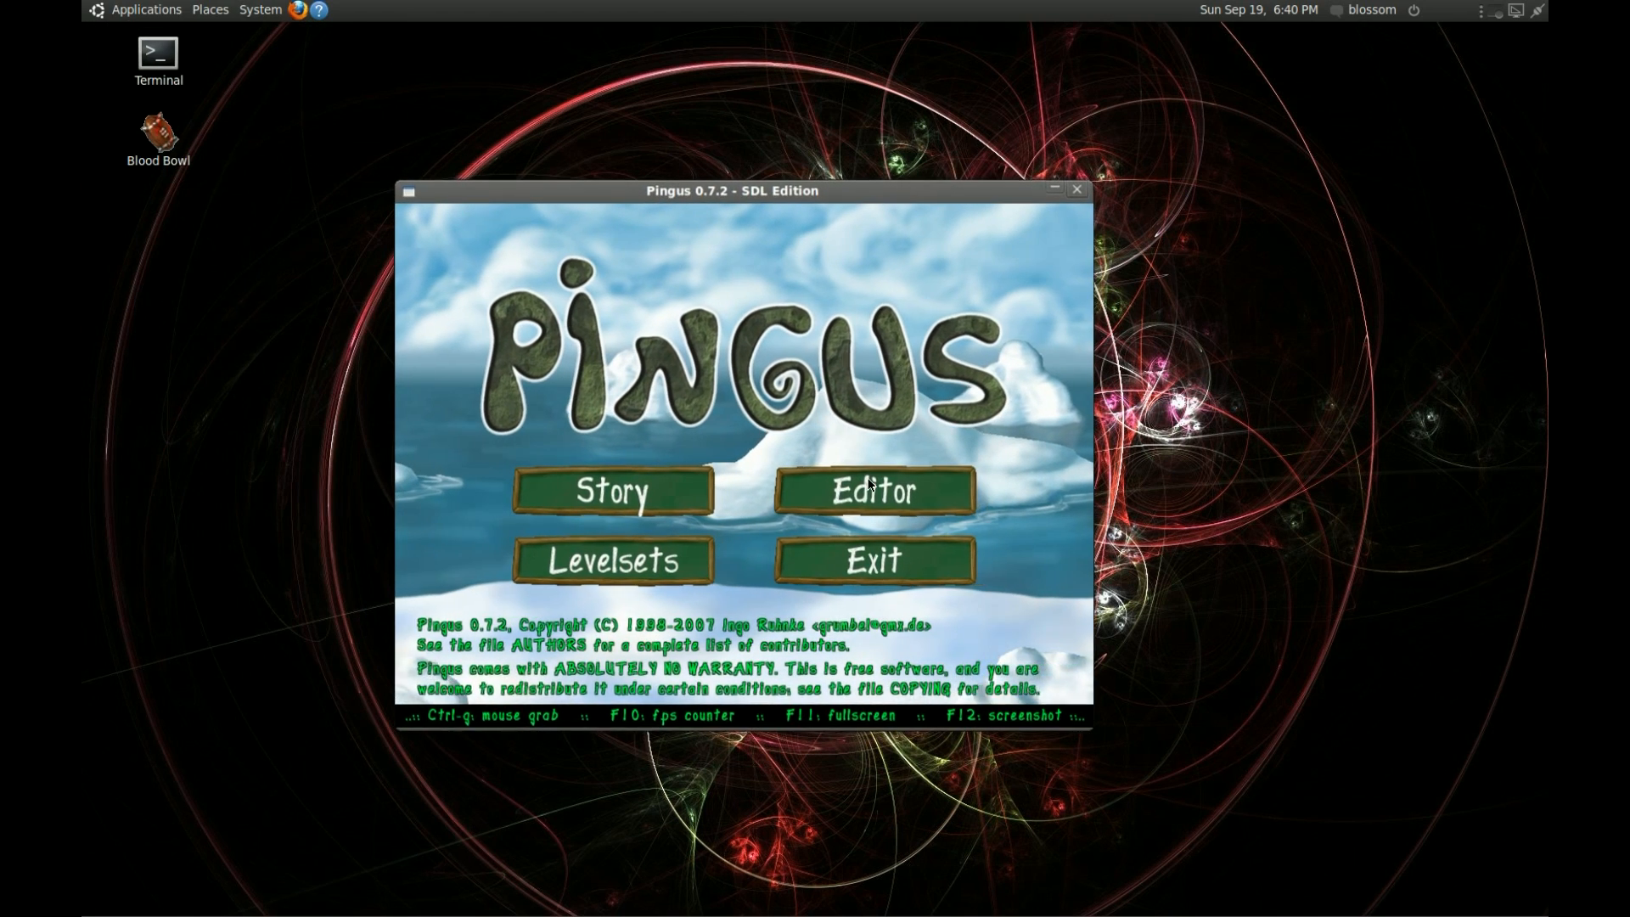
left_click(617, 493)
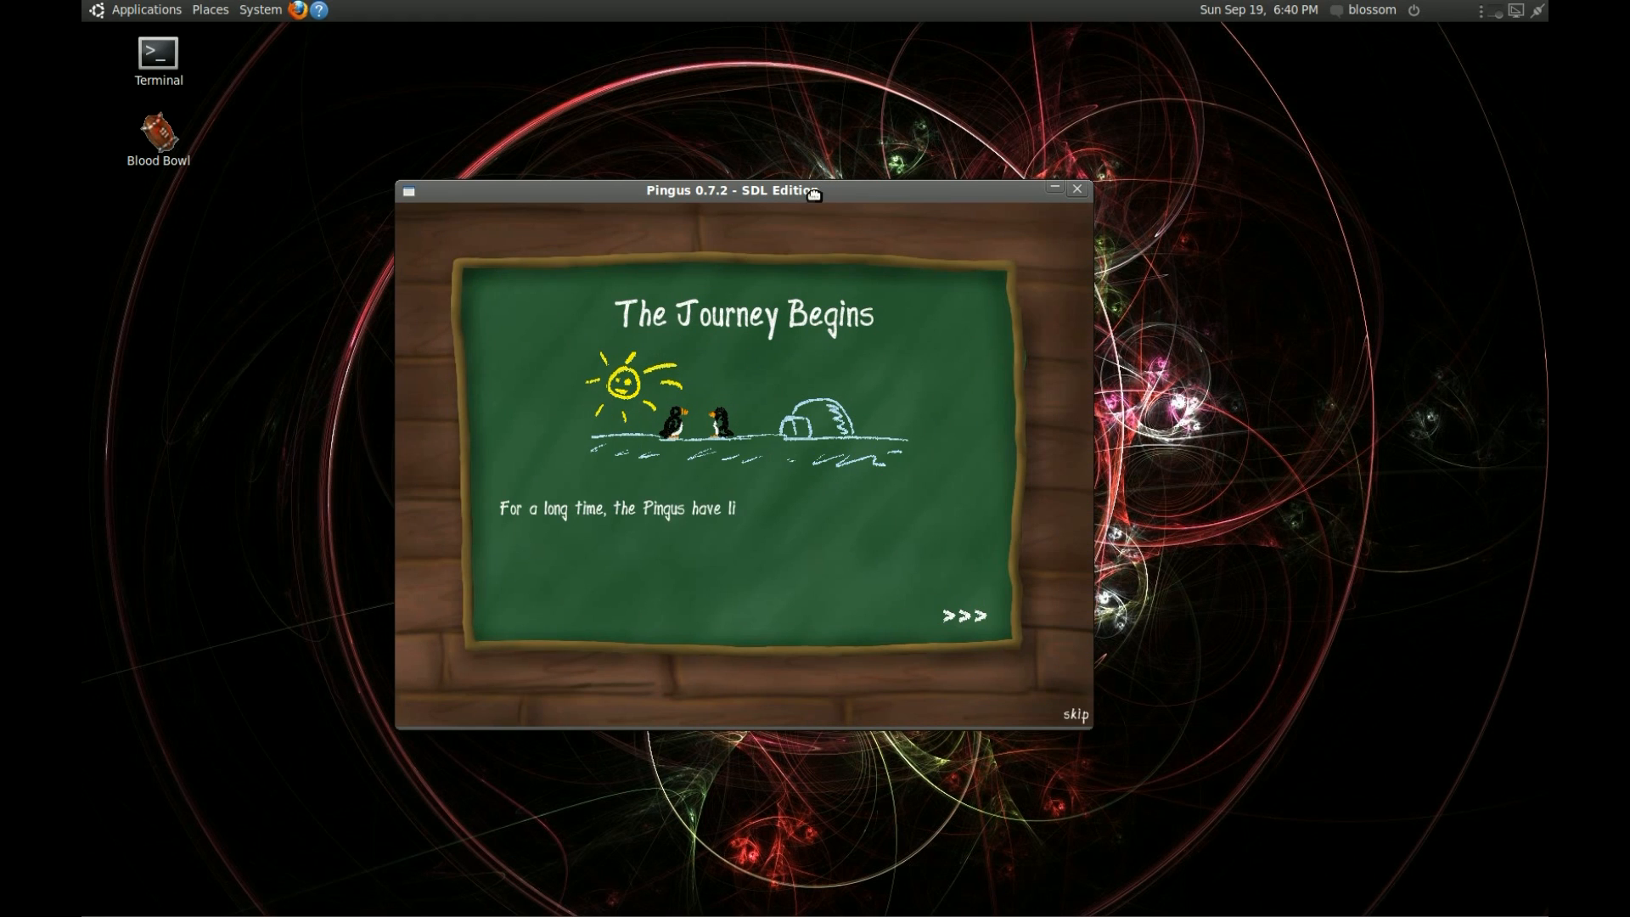
left_click(1076, 188)
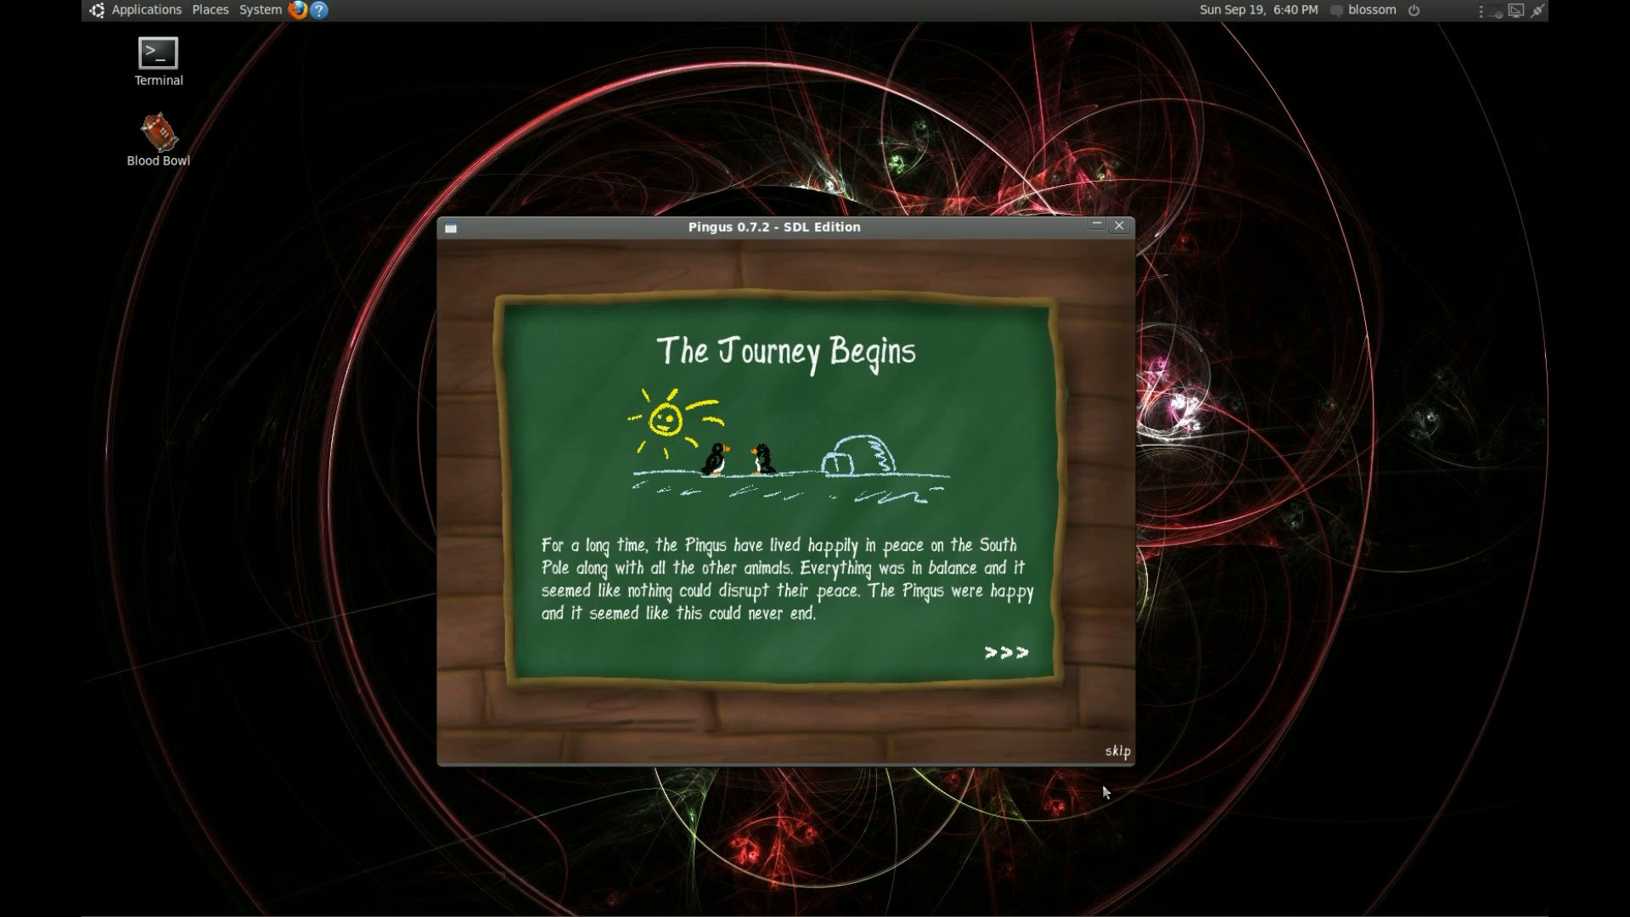
mouse_move(1125, 234)
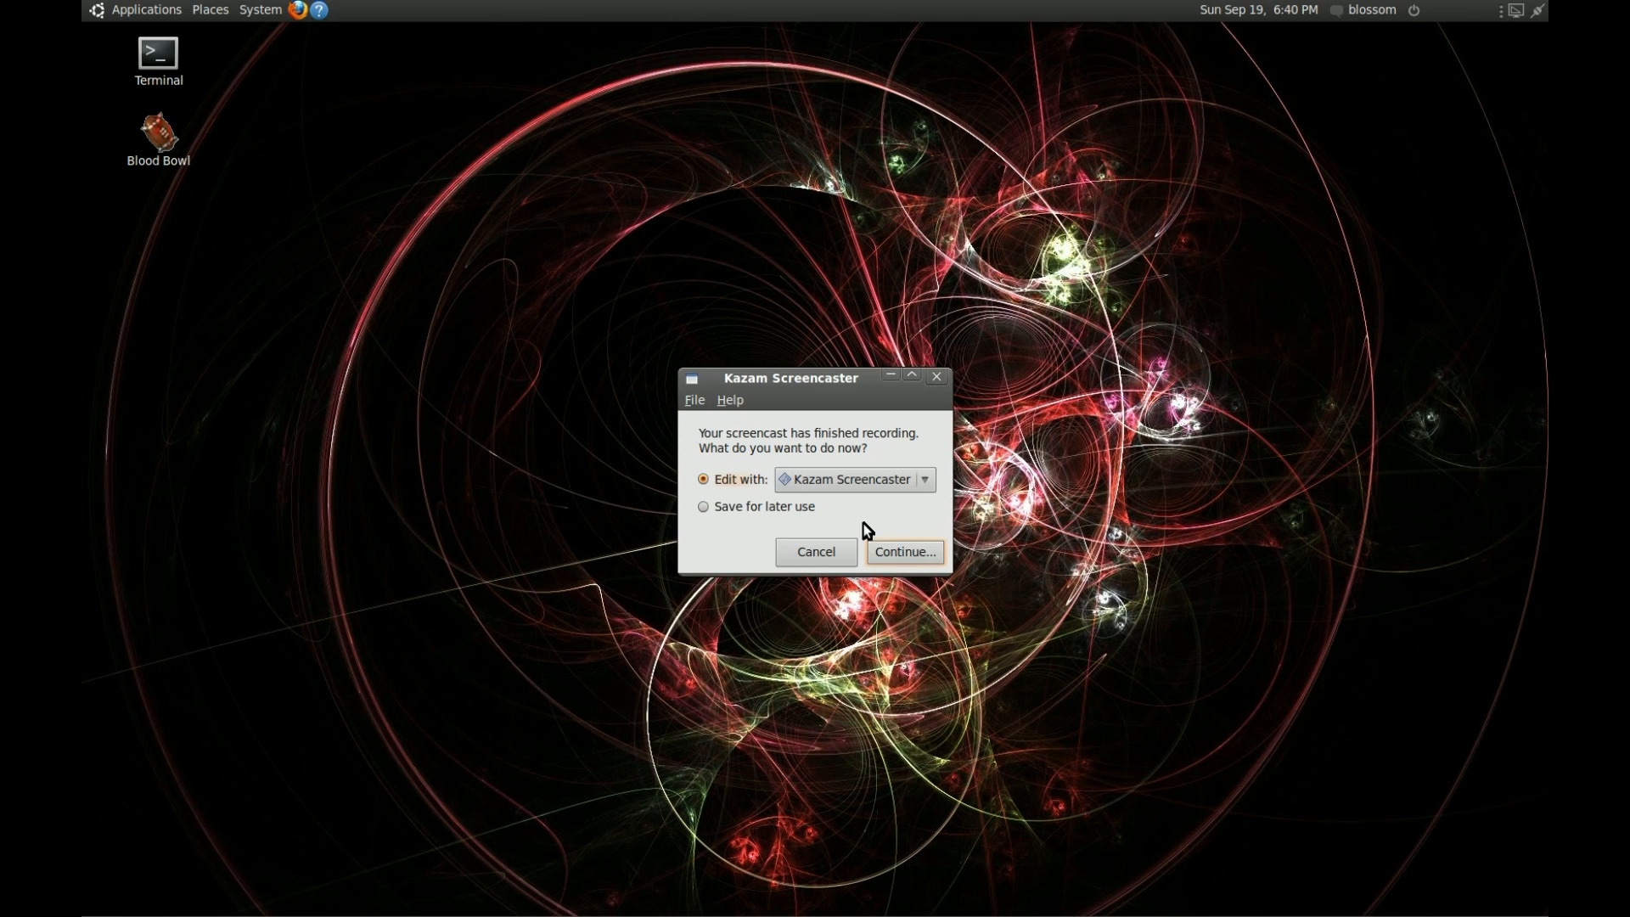
Choose Save for later use and continue to the Save screencast dialog
left_click(703, 506)
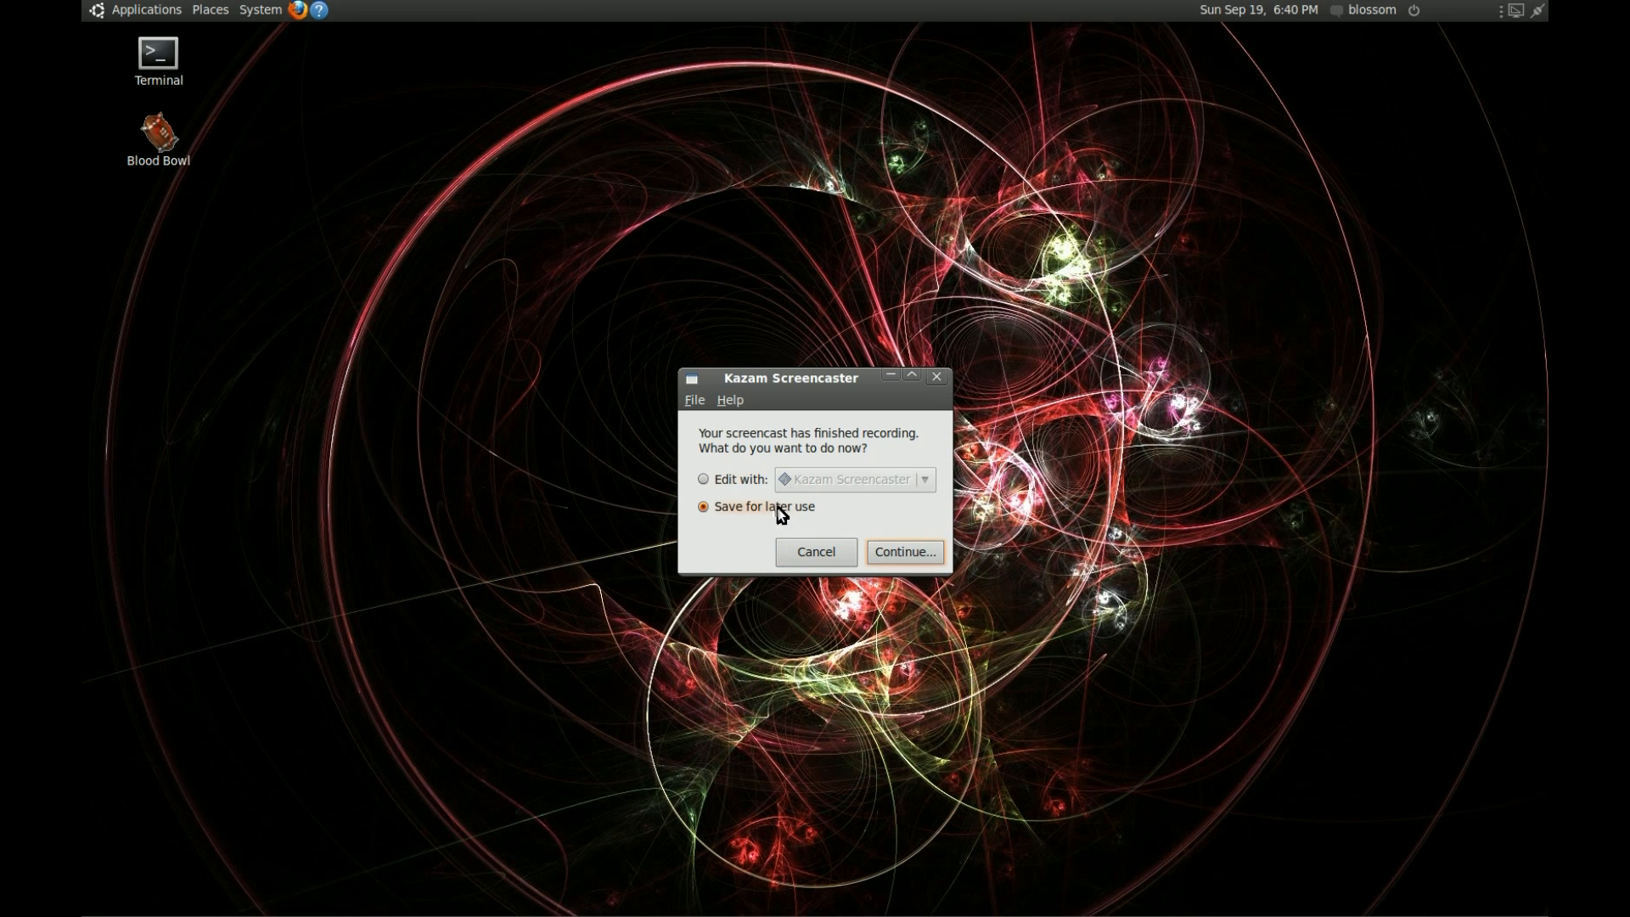
left_click(905, 552)
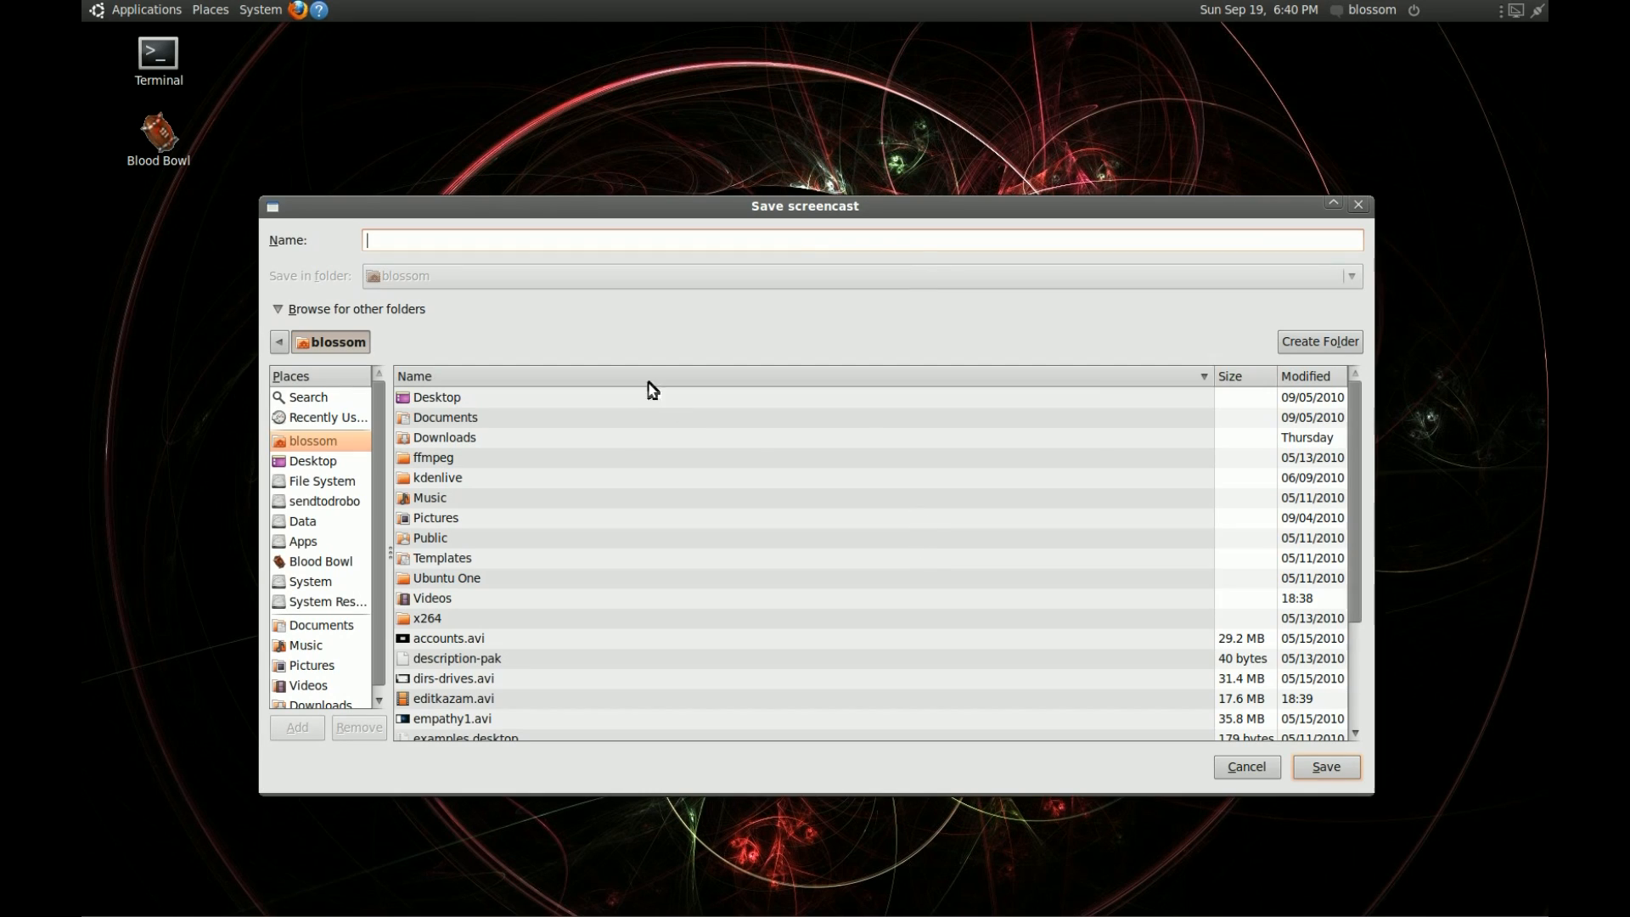
mouse_move(448, 592)
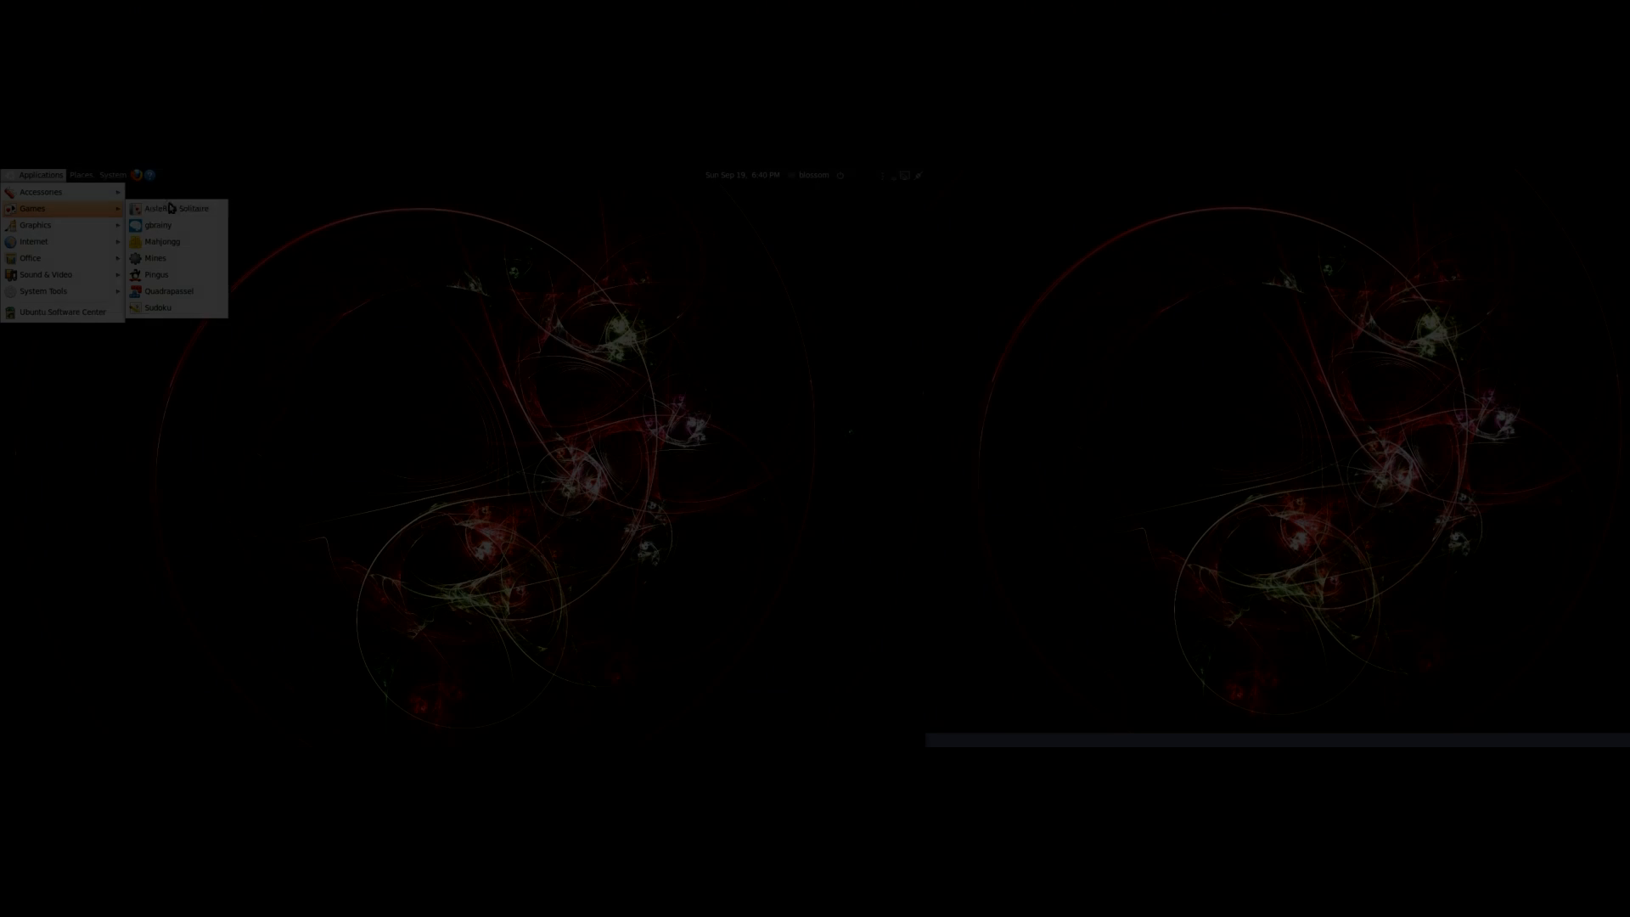
Play the saved screencast file showing both captured monitors and the Pingus window
left_click(156, 275)
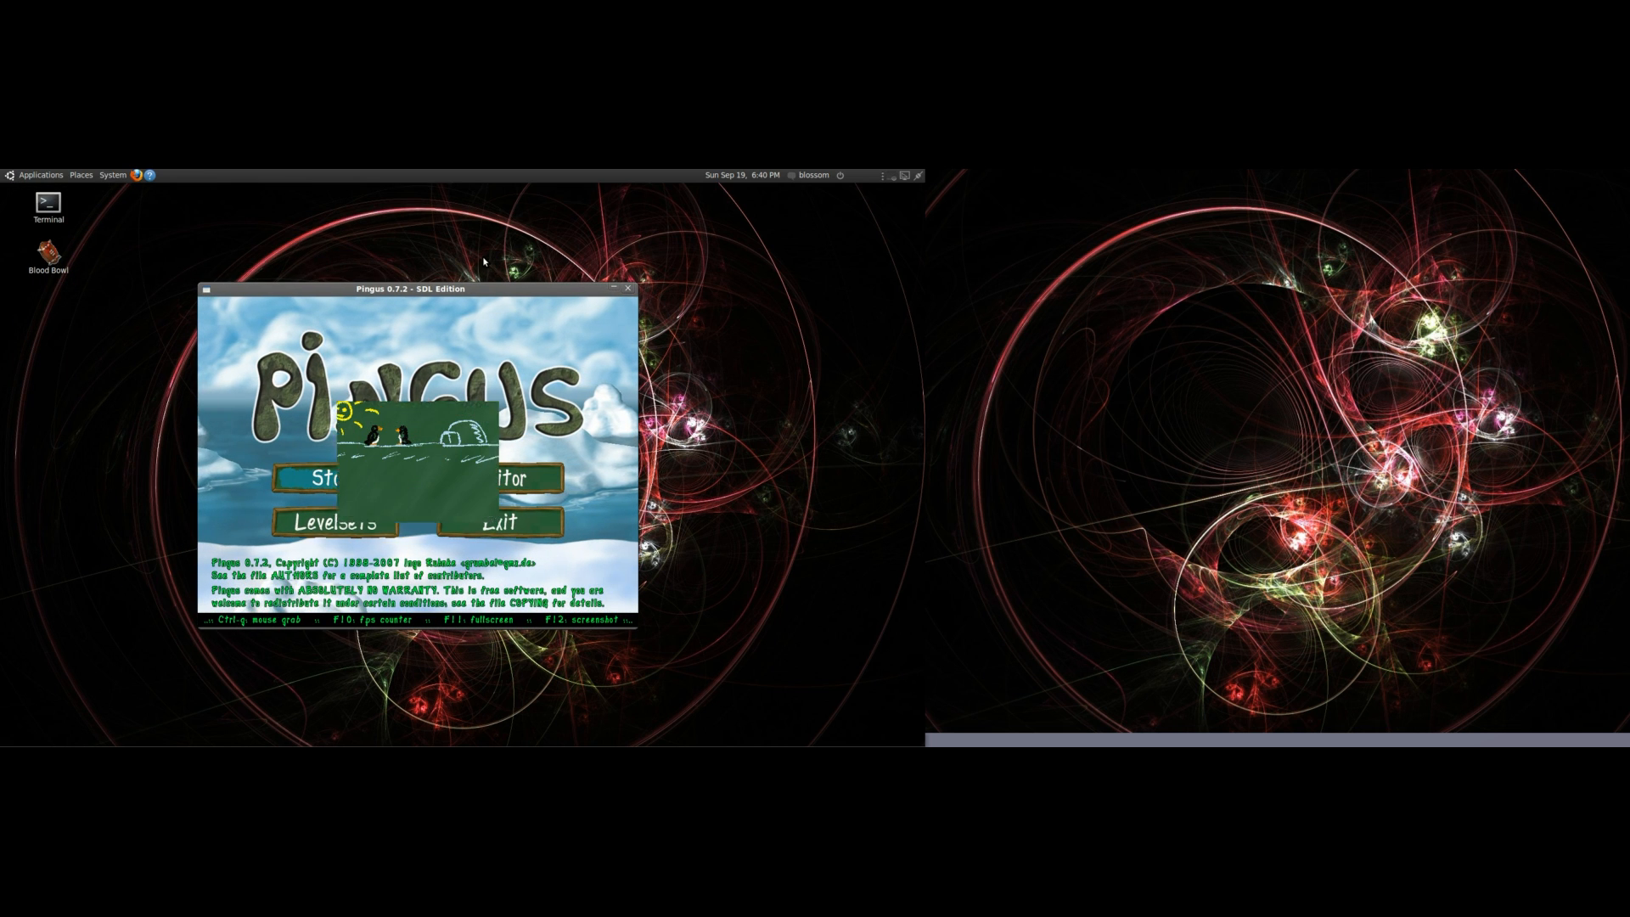
left_click(316, 501)
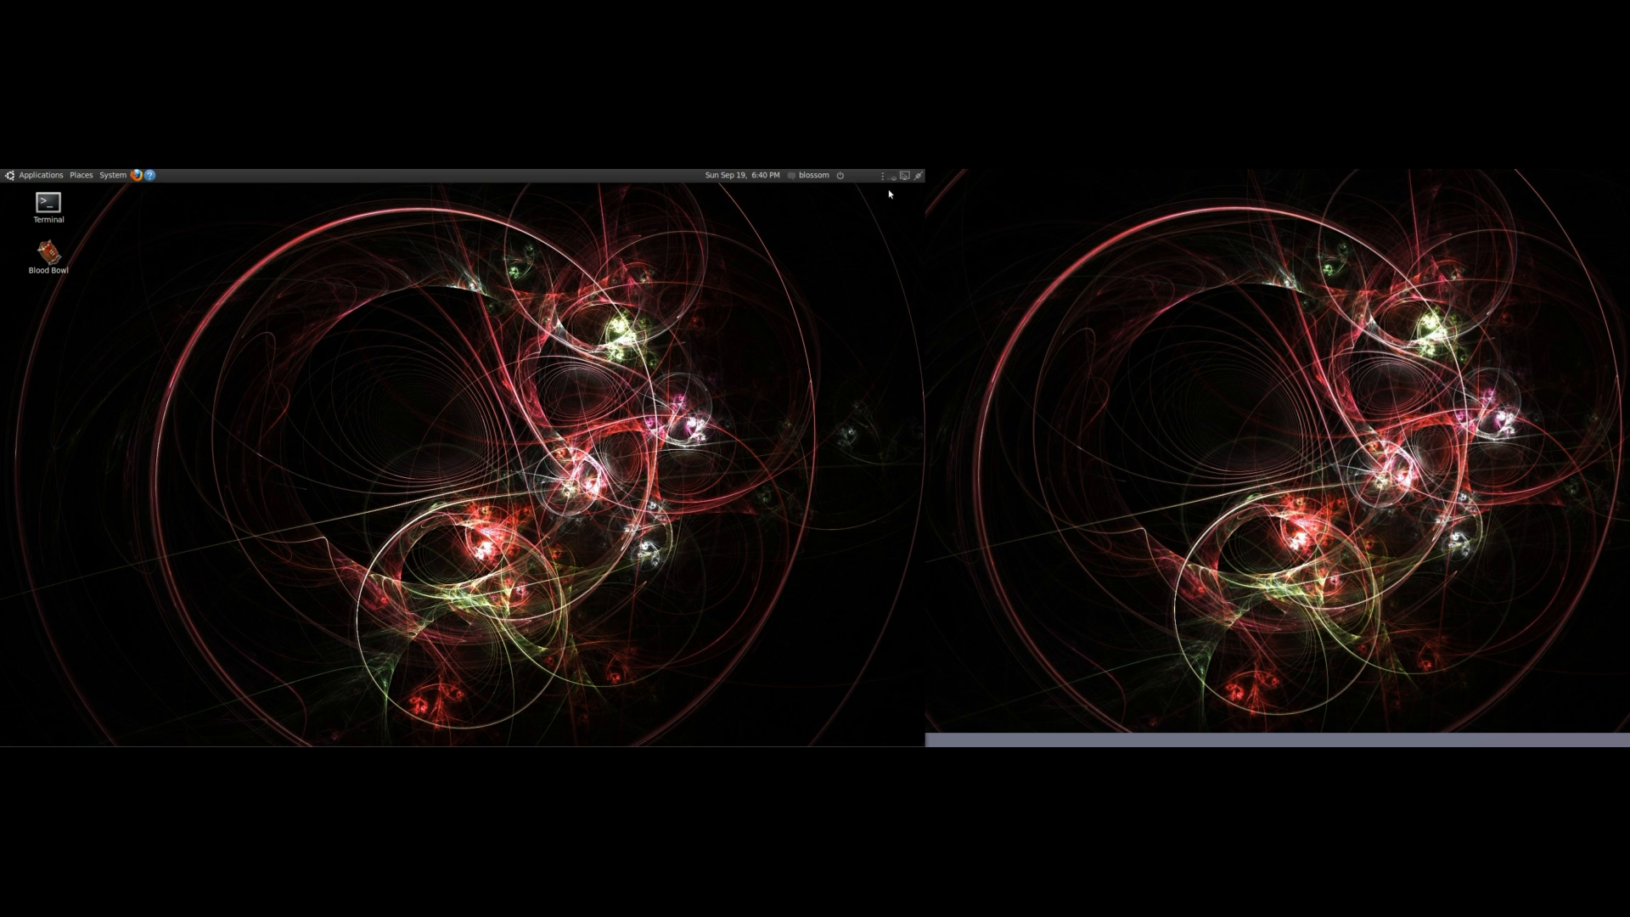
mouse_move(895, 180)
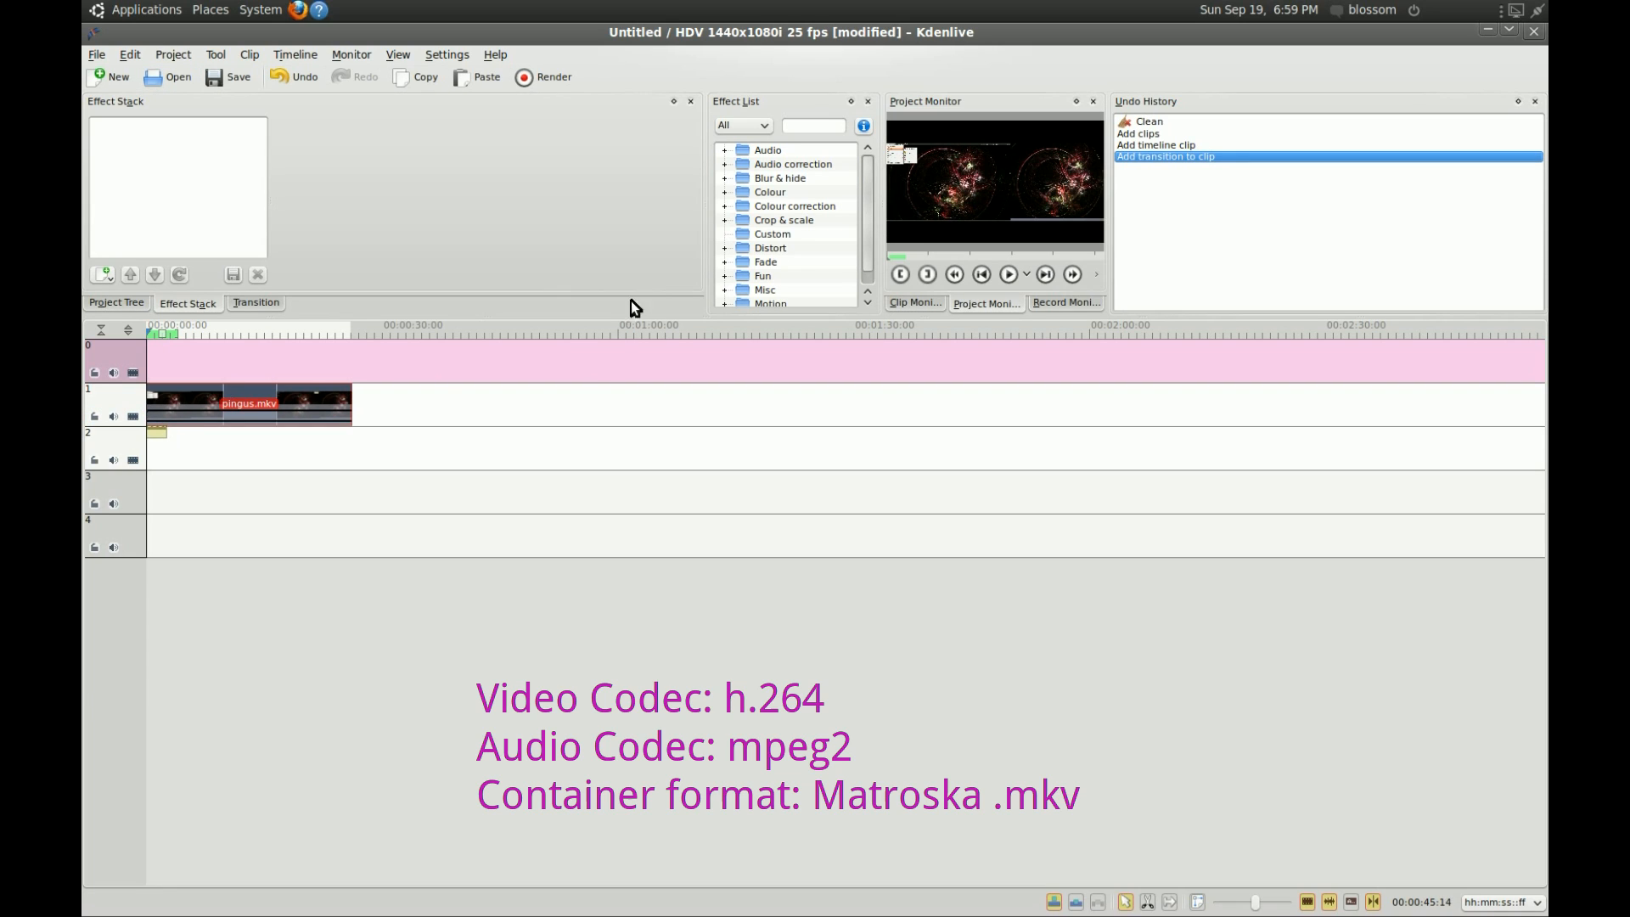
mouse_move(879, 189)
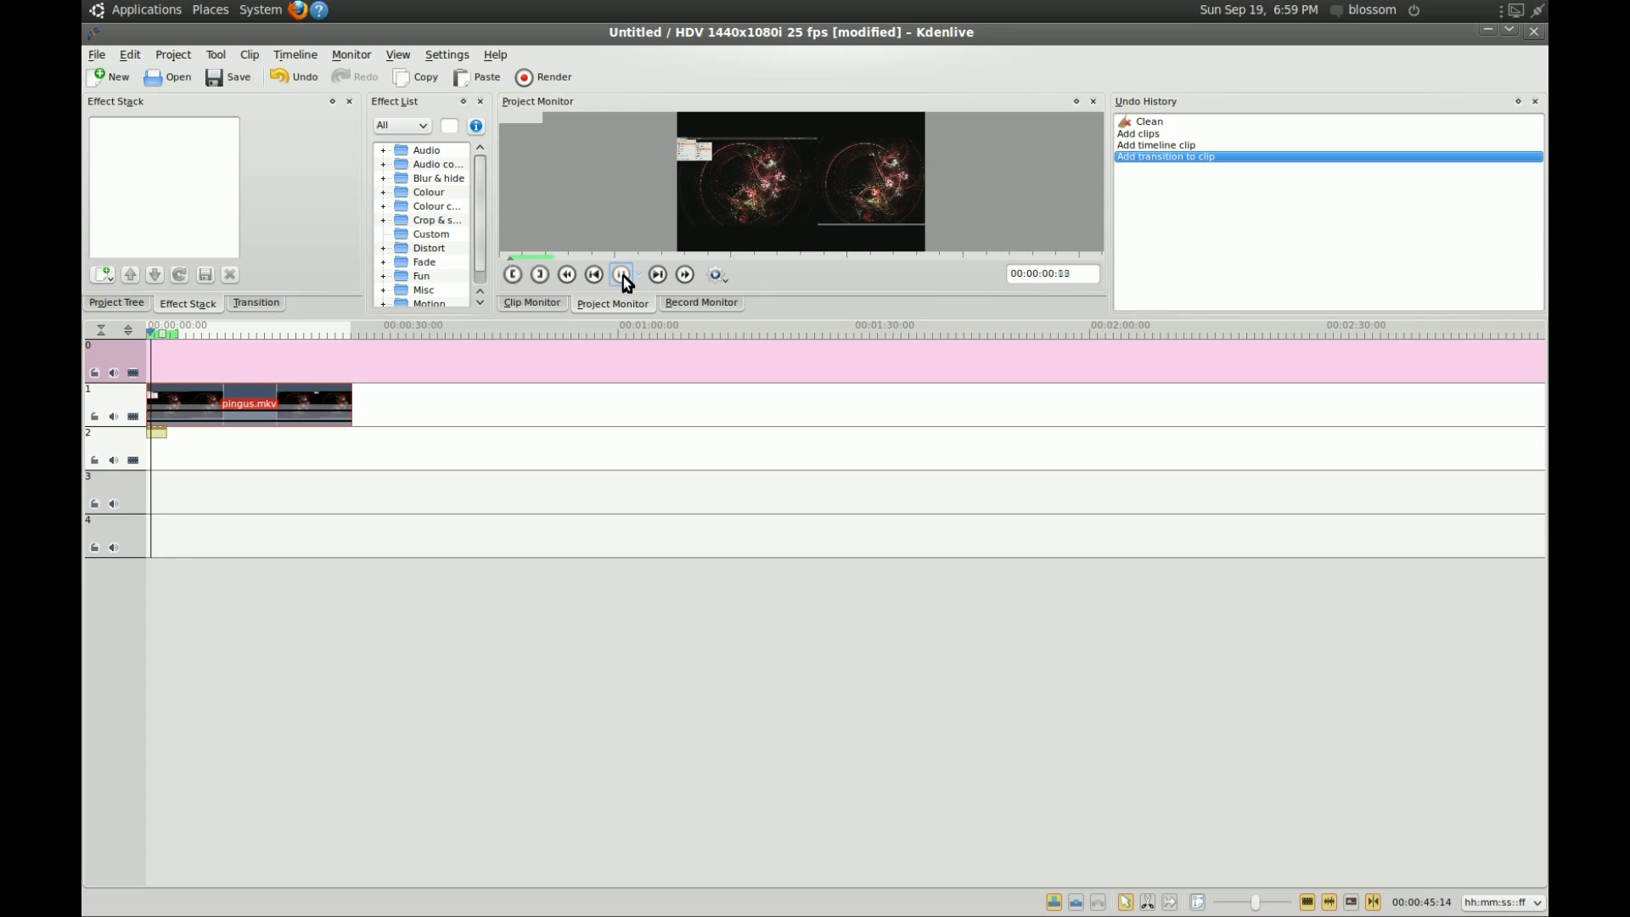
Play the pingus.mkv clip on the timeline in the Project Monitor preview
left_click(619, 274)
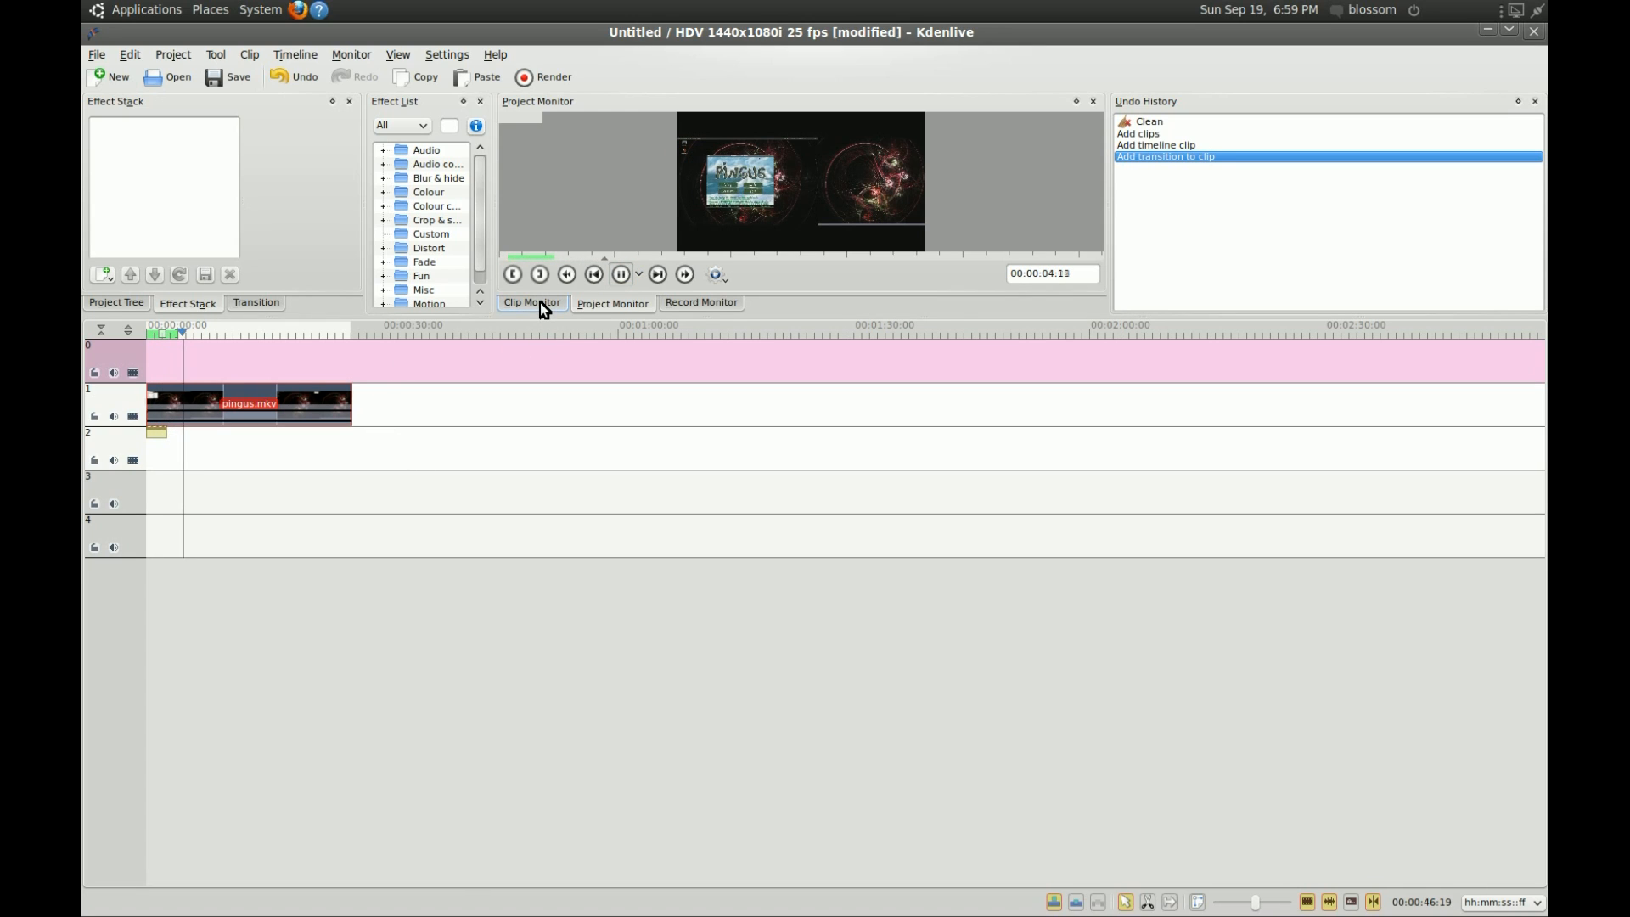
left_click(622, 273)
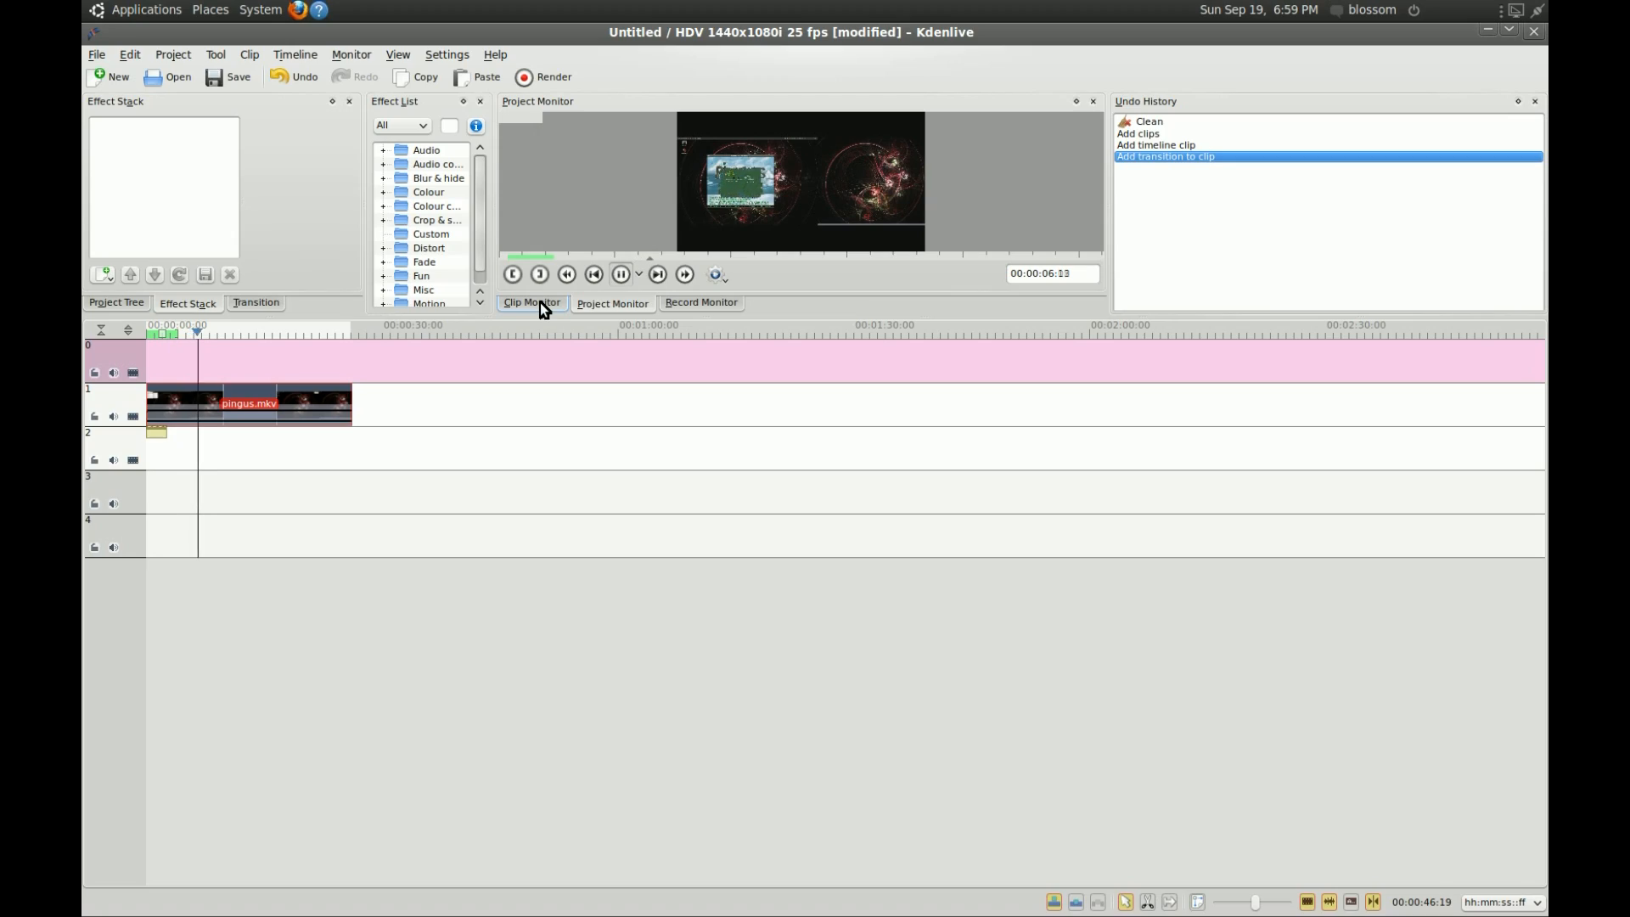
left_click(621, 273)
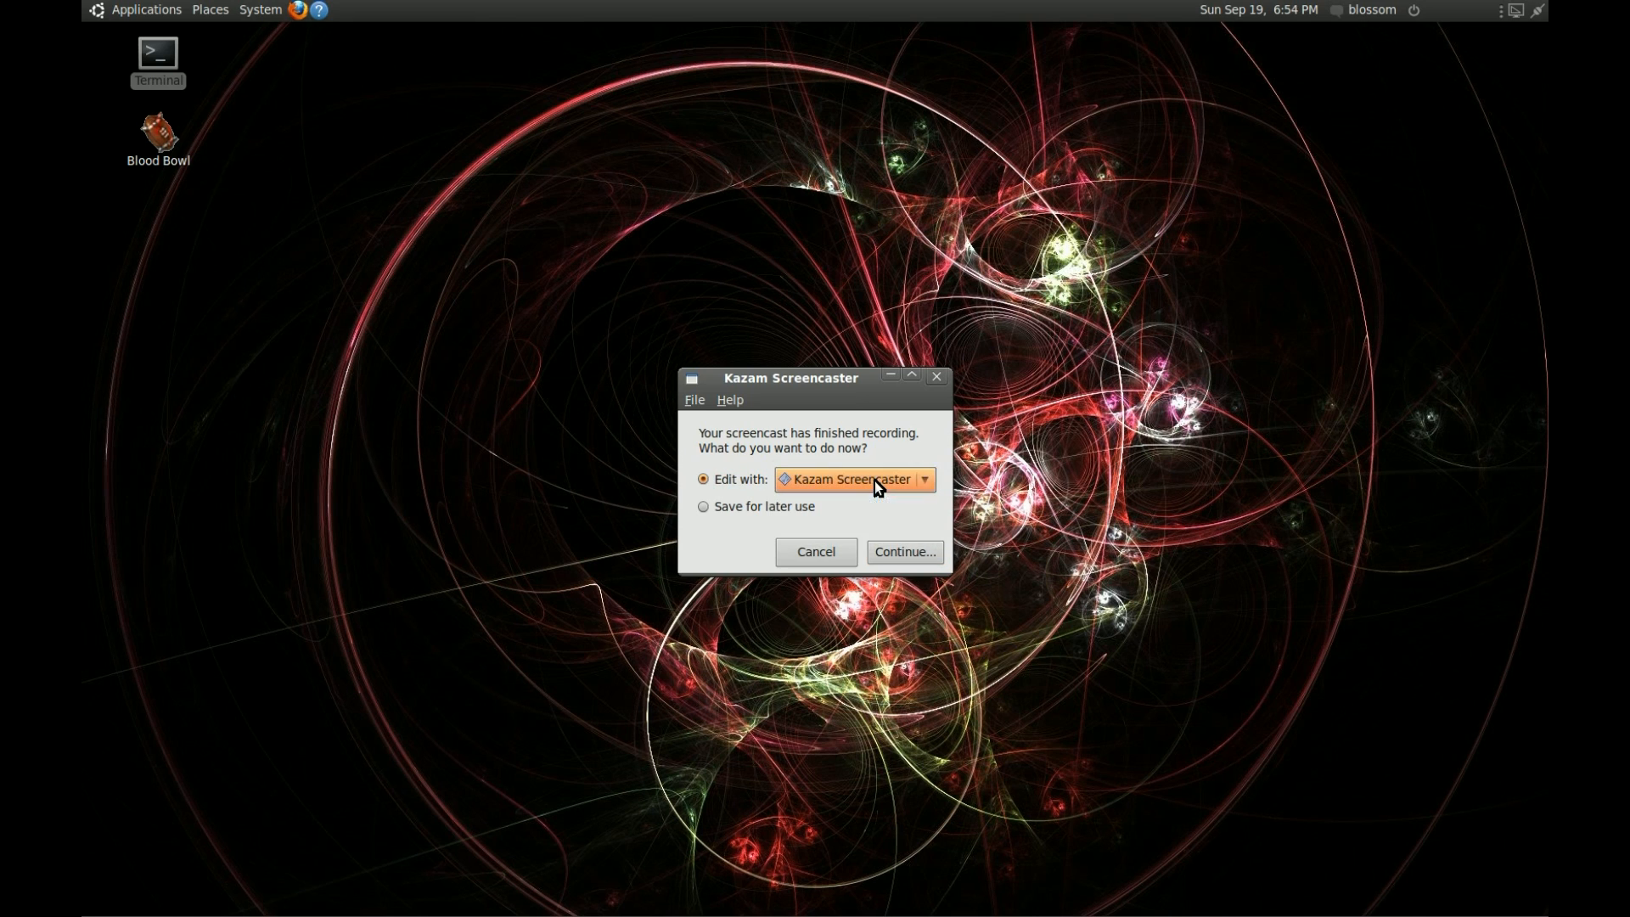
Continue to export targeting YouTube, Entertainment category, with Private set to True
left_click(903, 551)
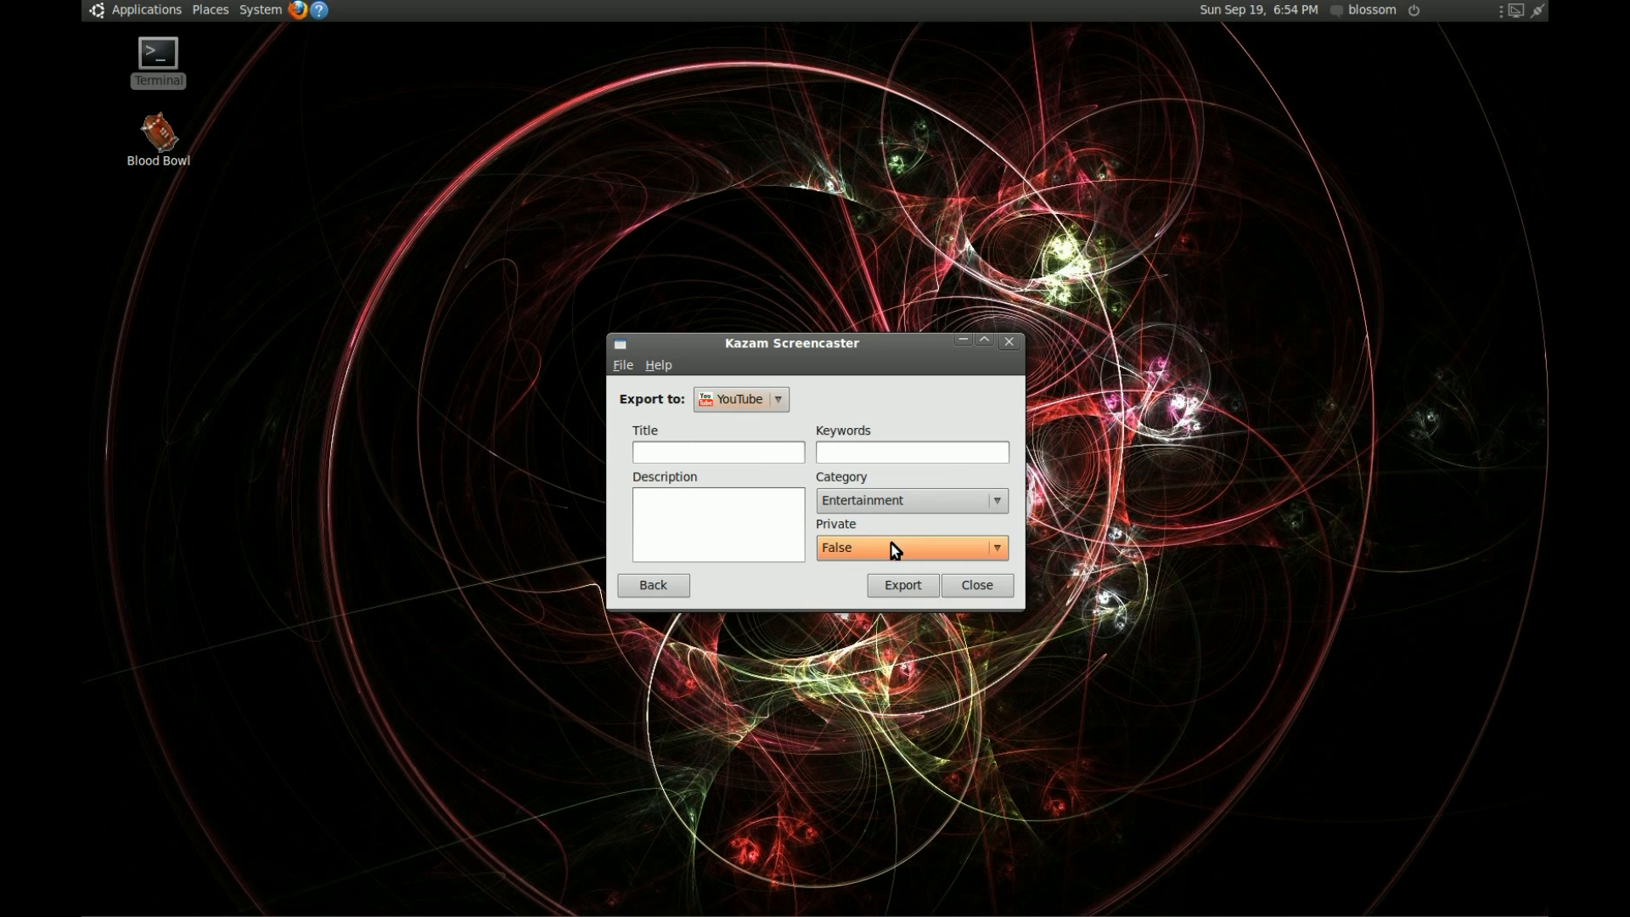
left_click(910, 547)
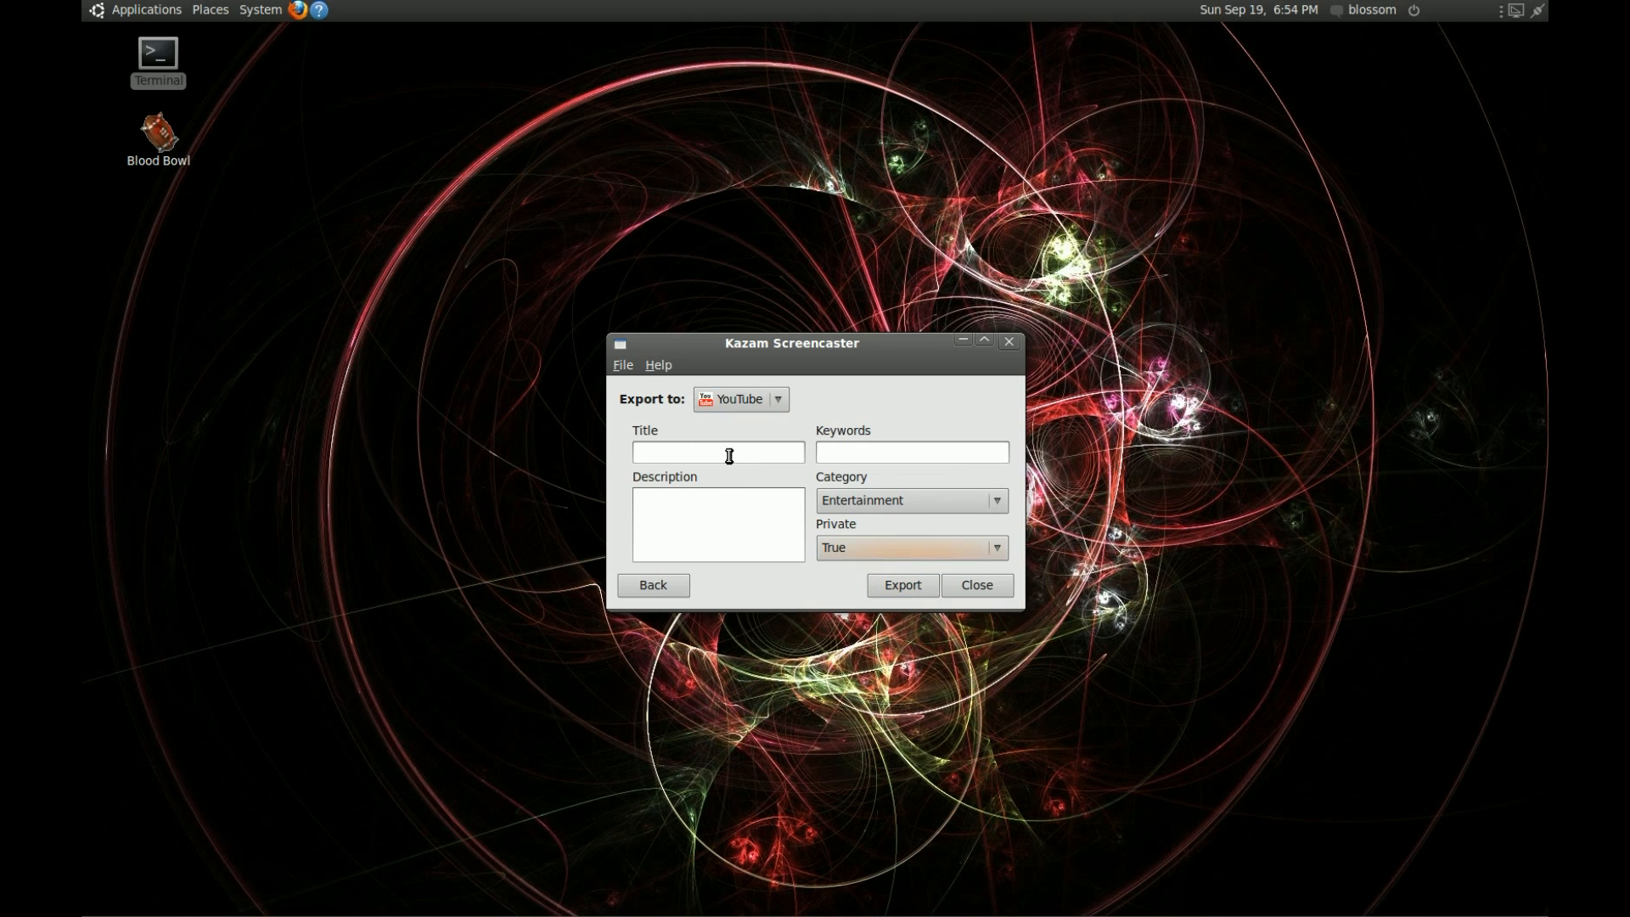